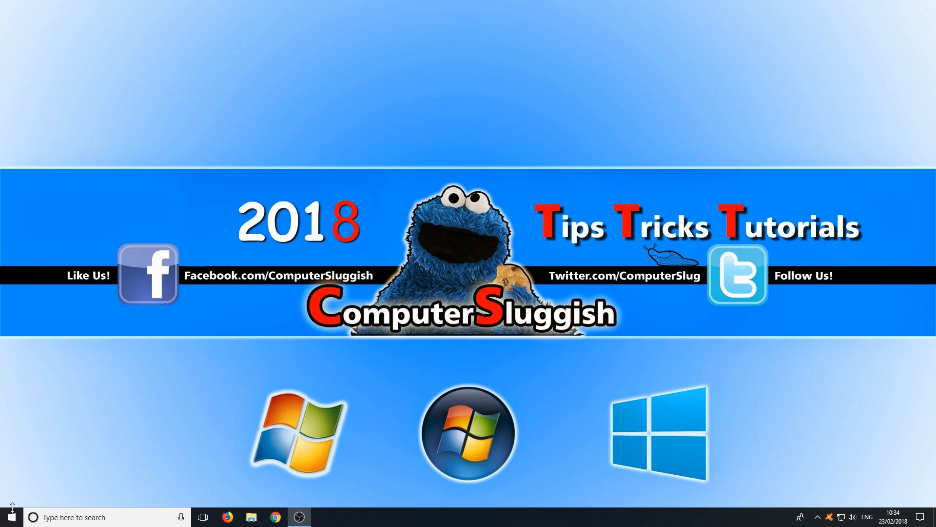
Right-click the Start button to bring up the Win+X quick link menu.
right_click(11, 516)
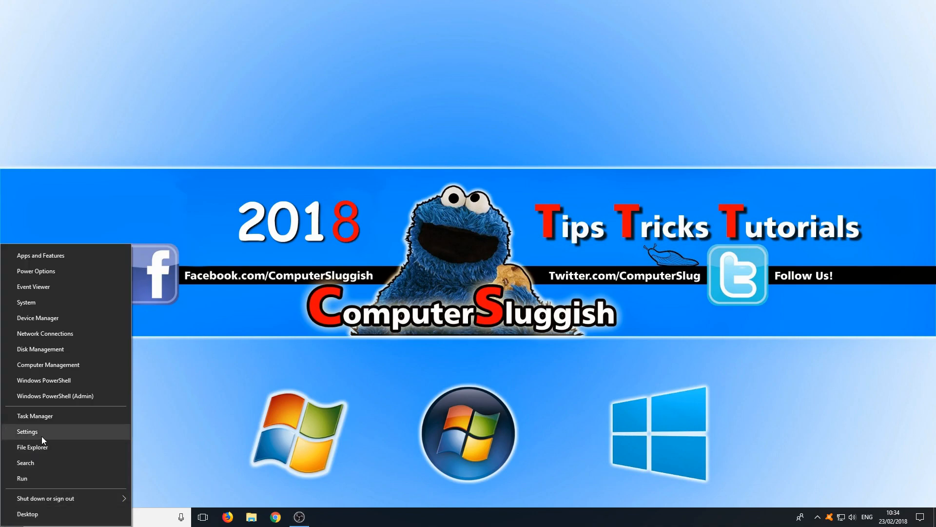
Launch Windows Settings from the quick menu and go to Privacy.
left_click(27, 431)
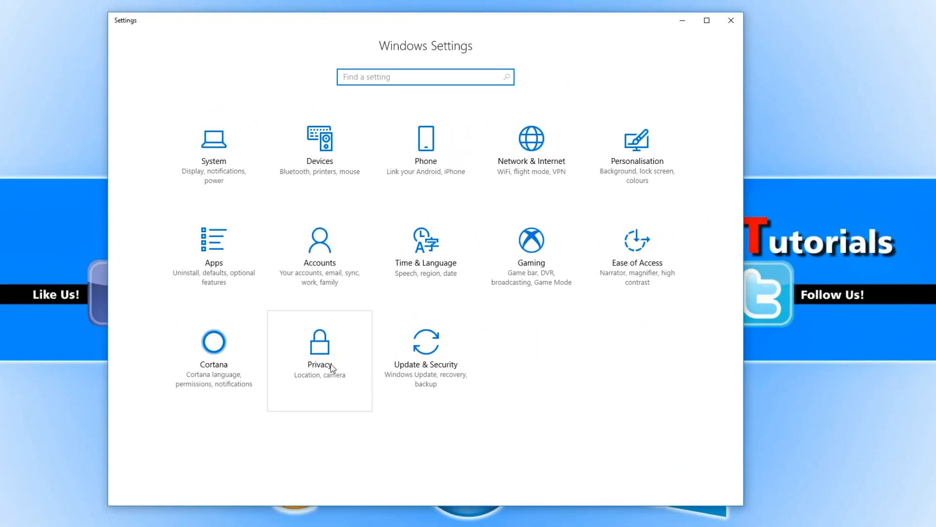
left_click(319, 348)
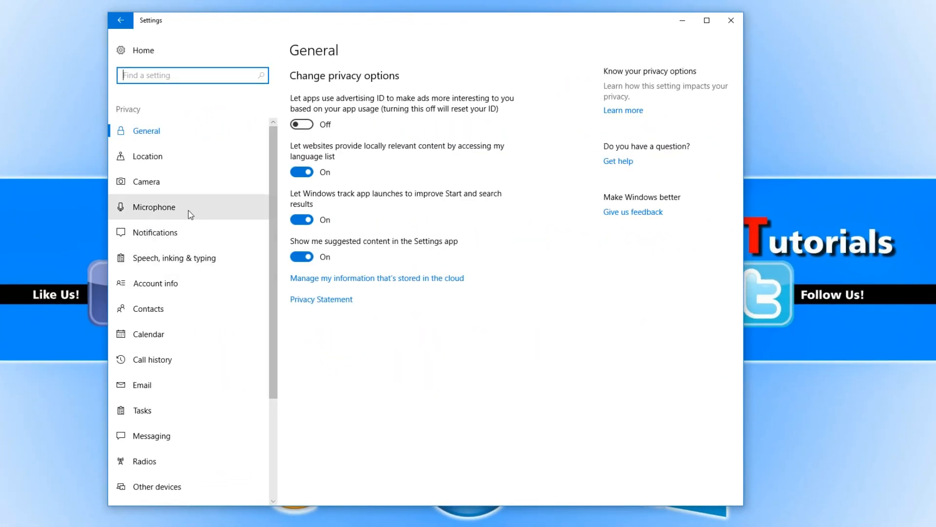
mouse_move(178, 181)
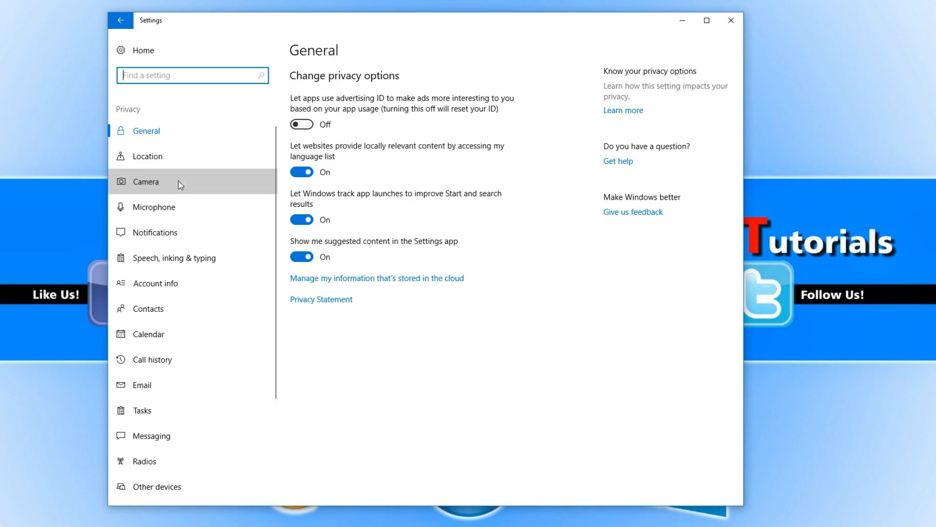
Check the Camera privacy page allows apps to use the camera, then close Settings.
left_click(148, 182)
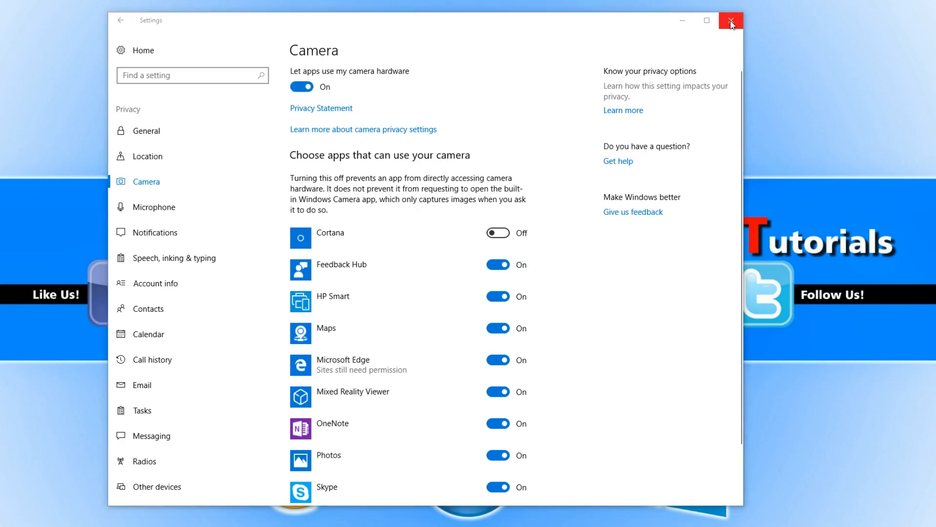
left_click(731, 21)
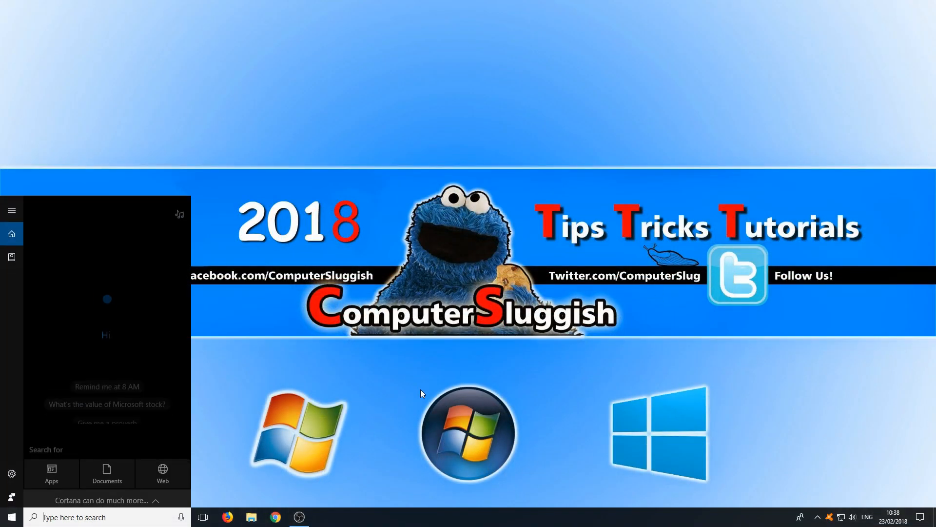
Search for 'cama' to find and launch the Camera app.
type("cama")
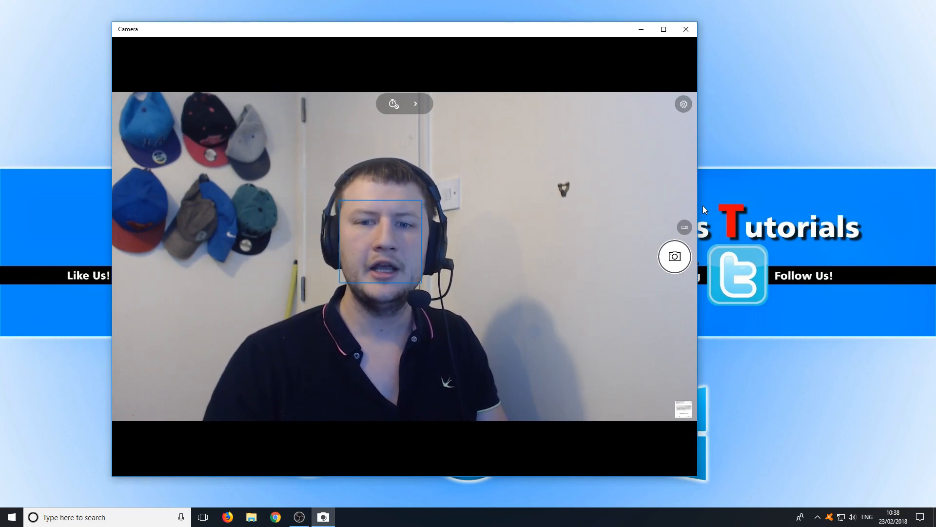
mouse_move(683, 104)
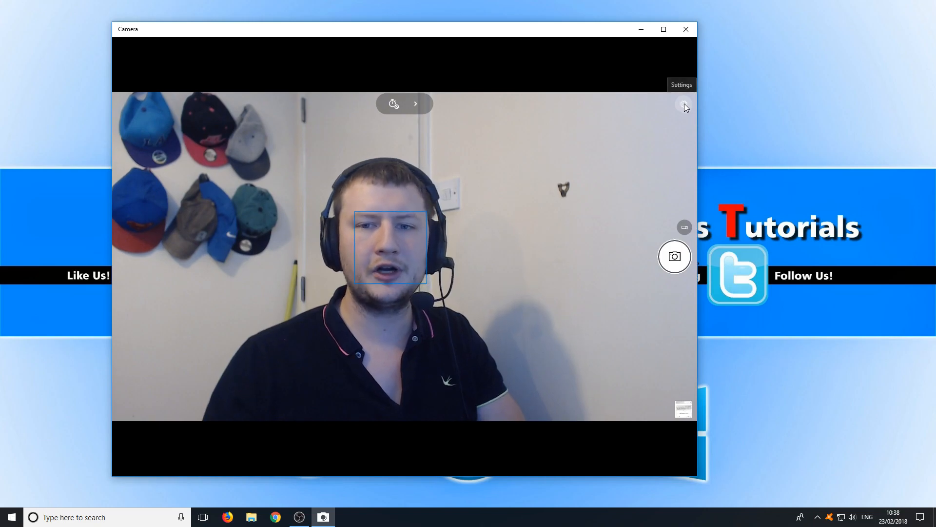
left_click(682, 84)
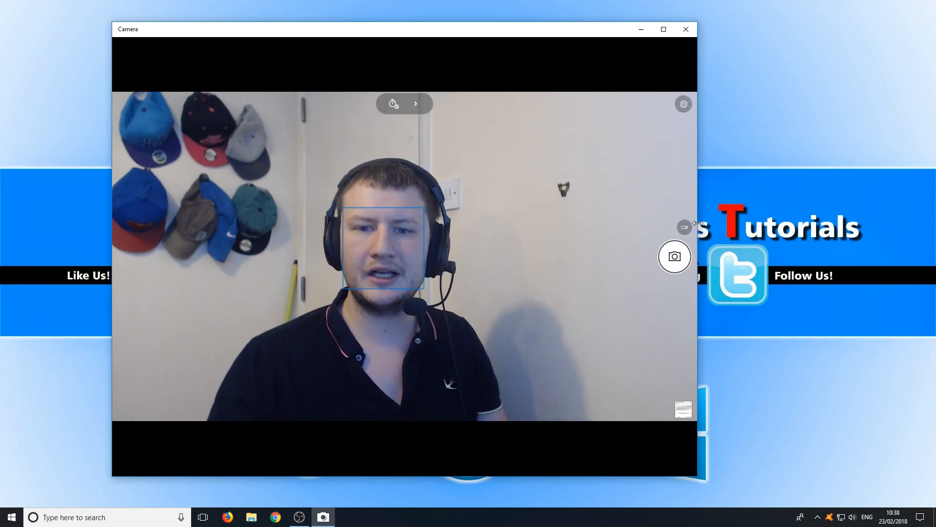
mouse_move(684, 228)
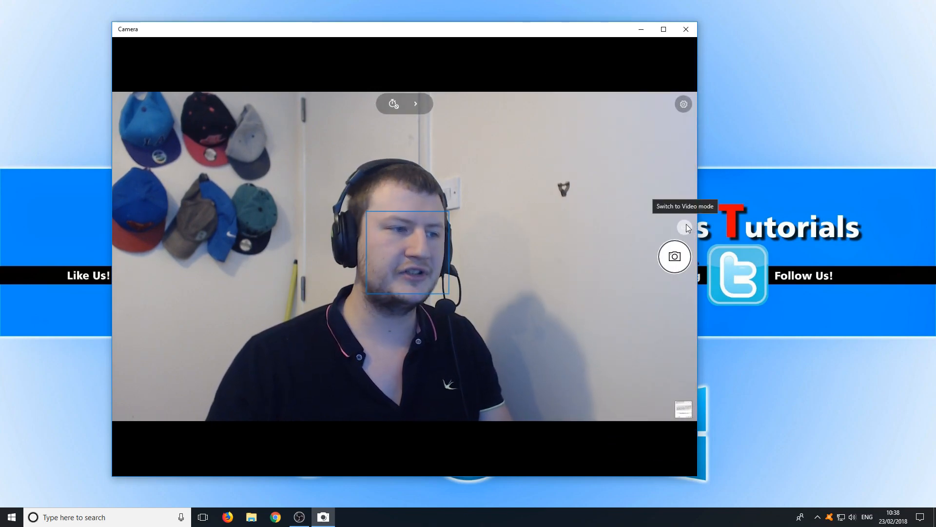